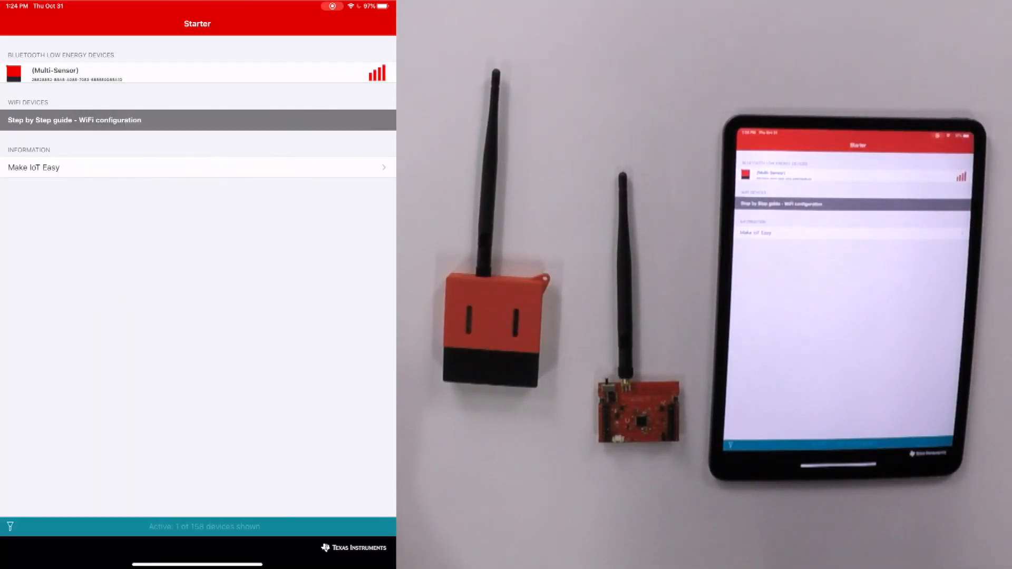
# Connect to the Multi-Sensor BLE device to list its temperature, humidity, light, LED and button services
pyautogui.click(197, 74)
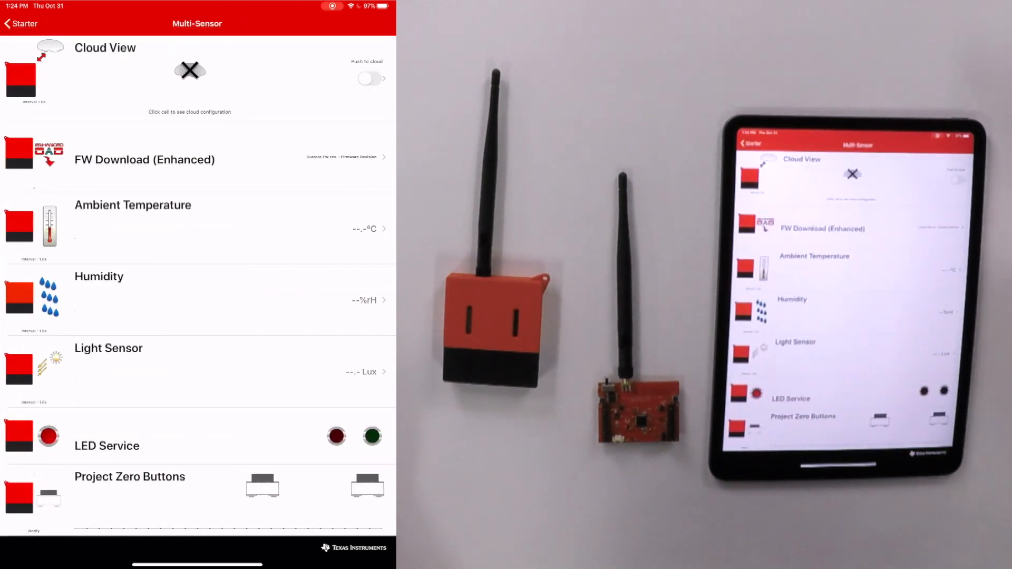